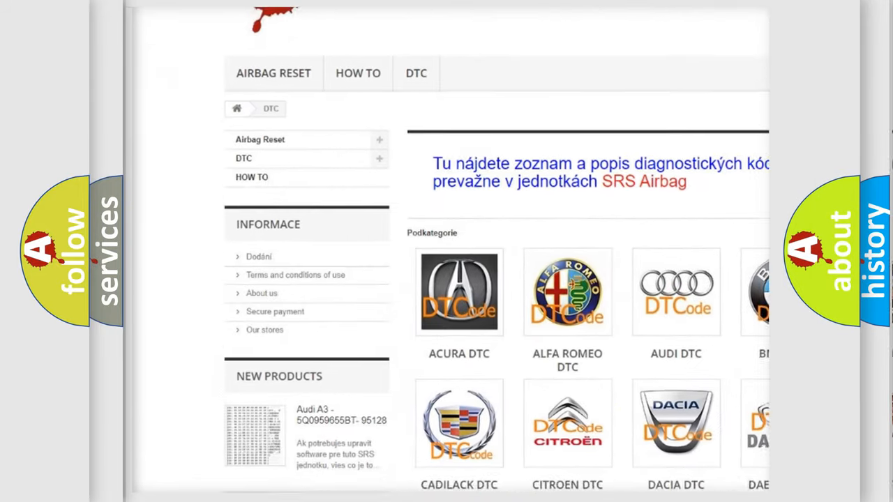
pyautogui.scroll(-3)
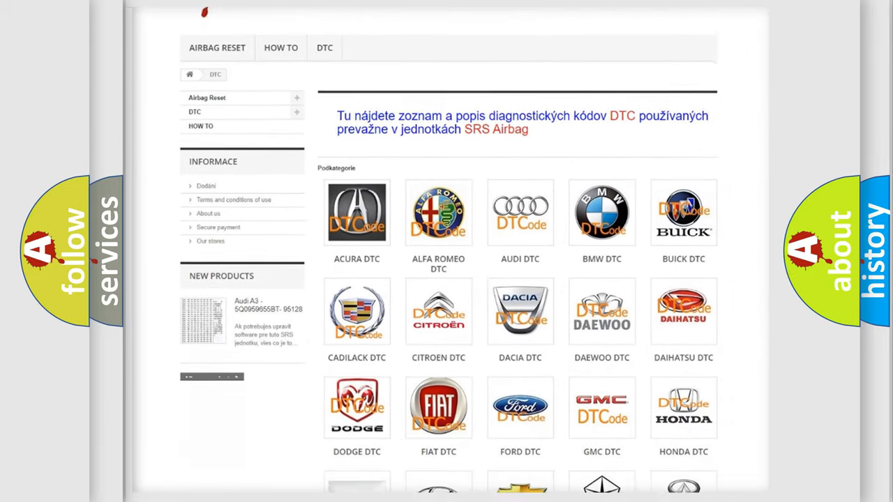
pyautogui.scroll(-3)
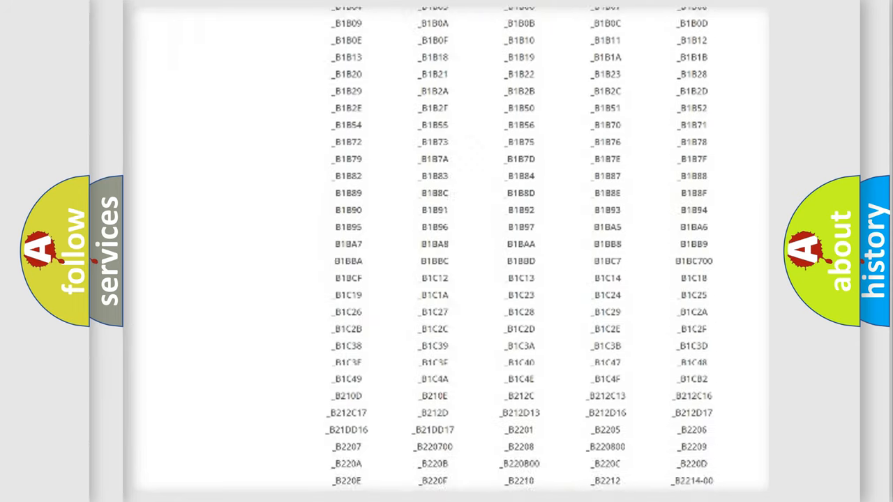
pyautogui.scroll(3)
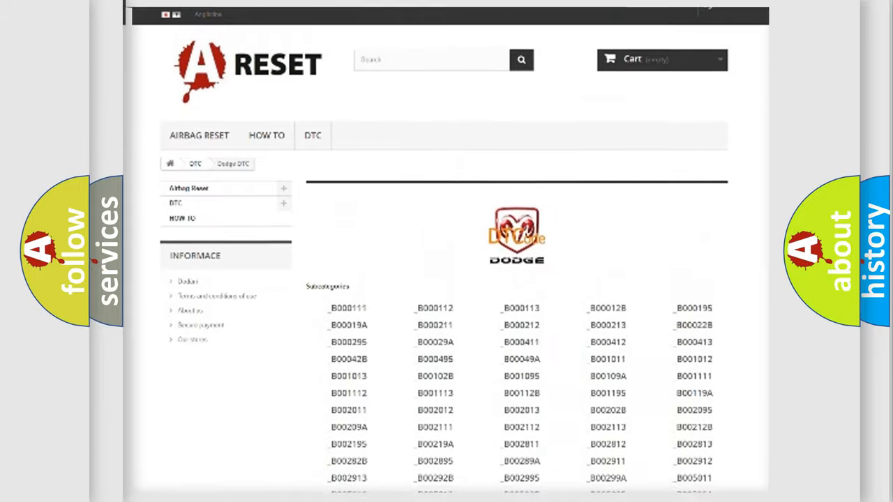
pyautogui.scroll(3)
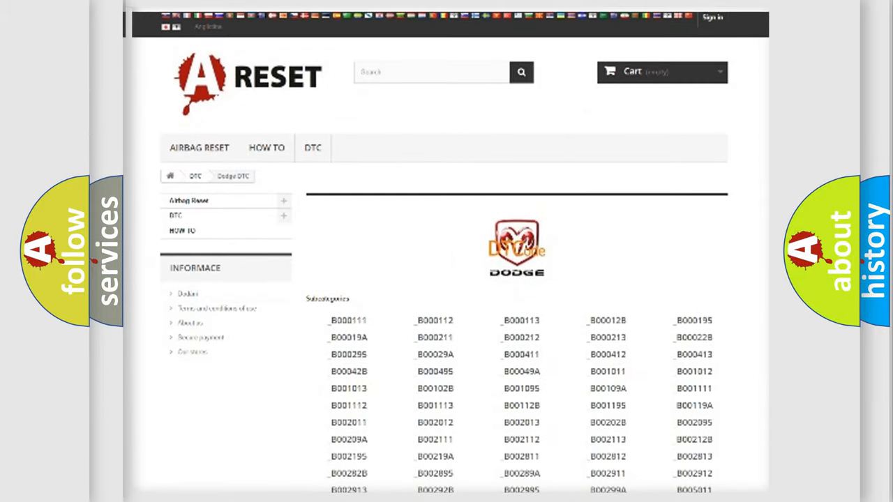